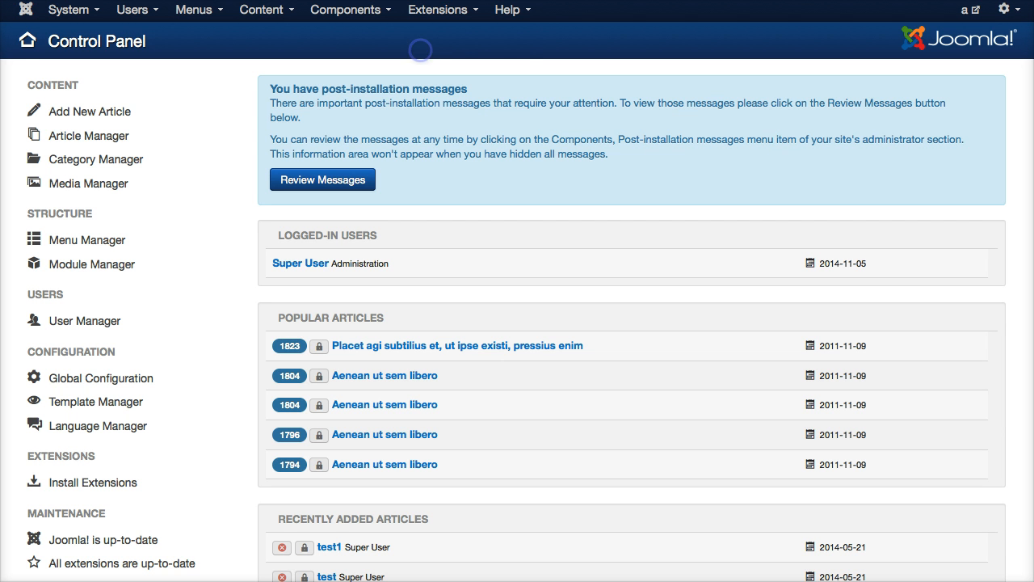
- Reach the Template Manager's list of installed templates via the Extensions menu
click(438, 9)
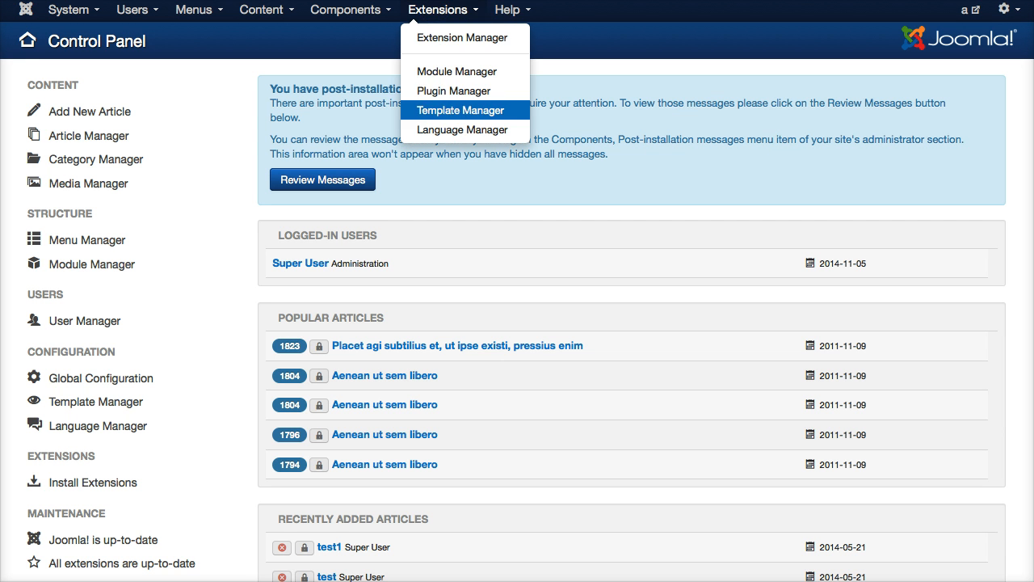
click(459, 110)
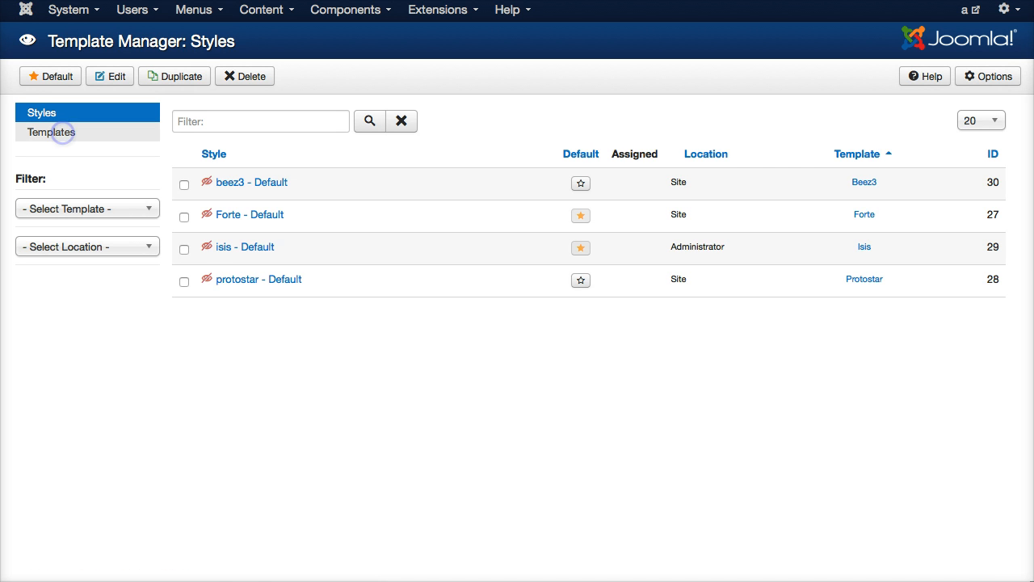
click(52, 133)
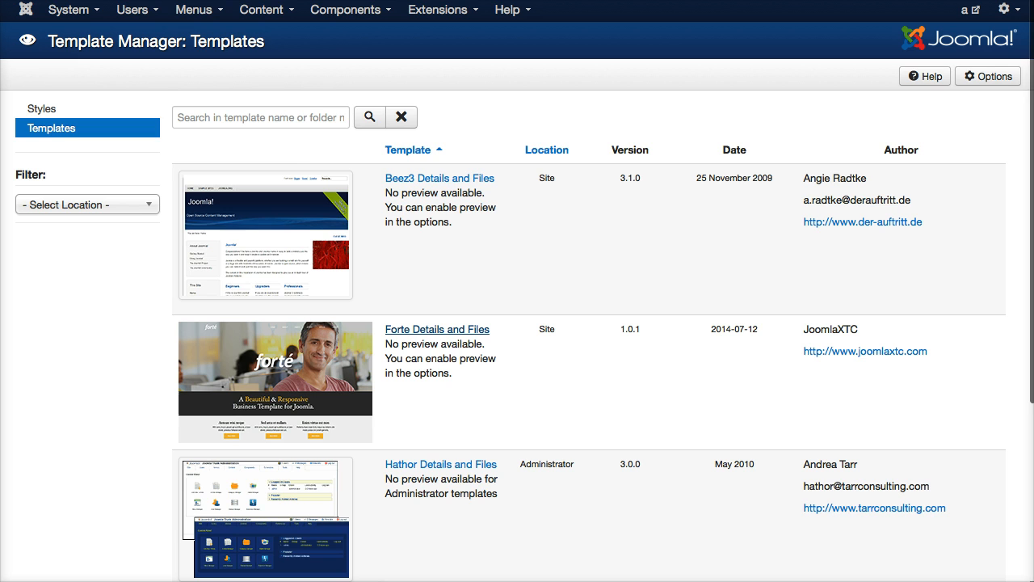
- Enter the Forte template's file editor and browse the css and html folders
click(436, 329)
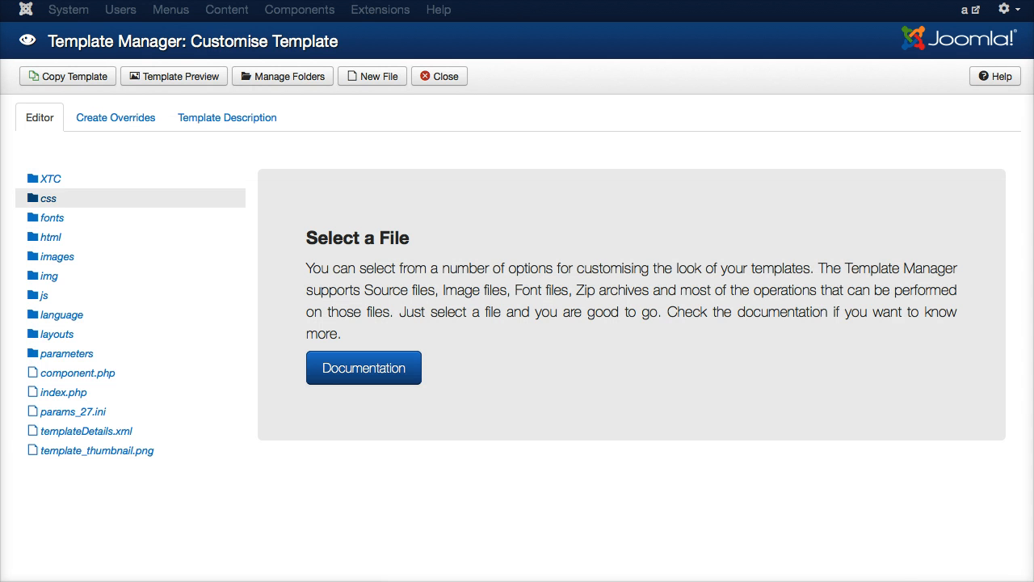
click(50, 177)
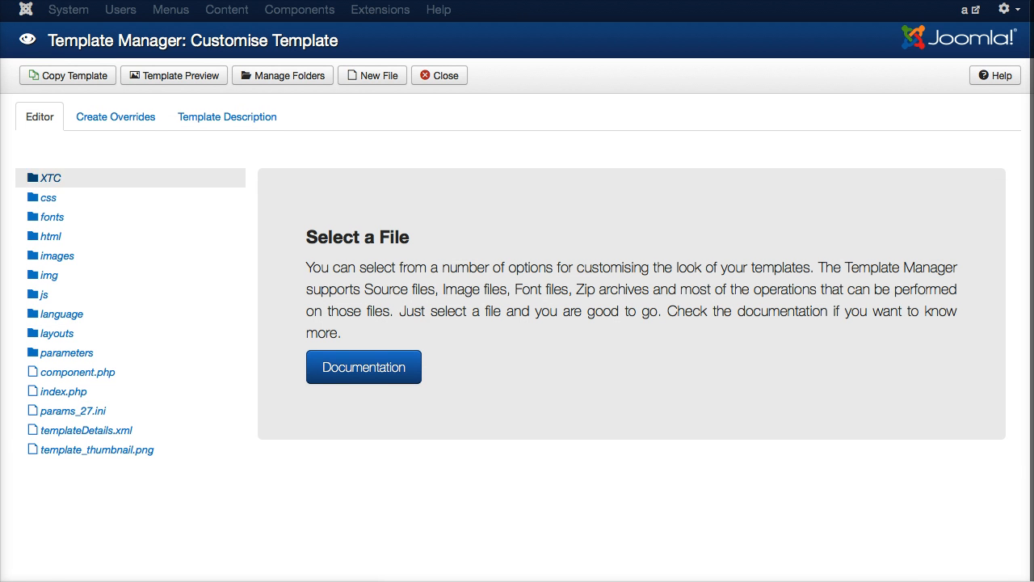
click(49, 197)
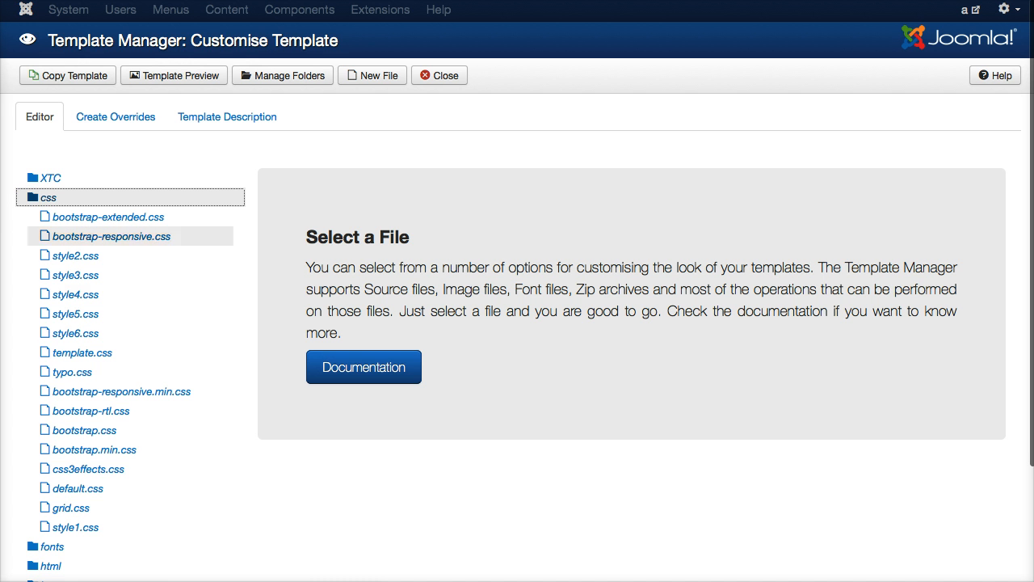
click(48, 197)
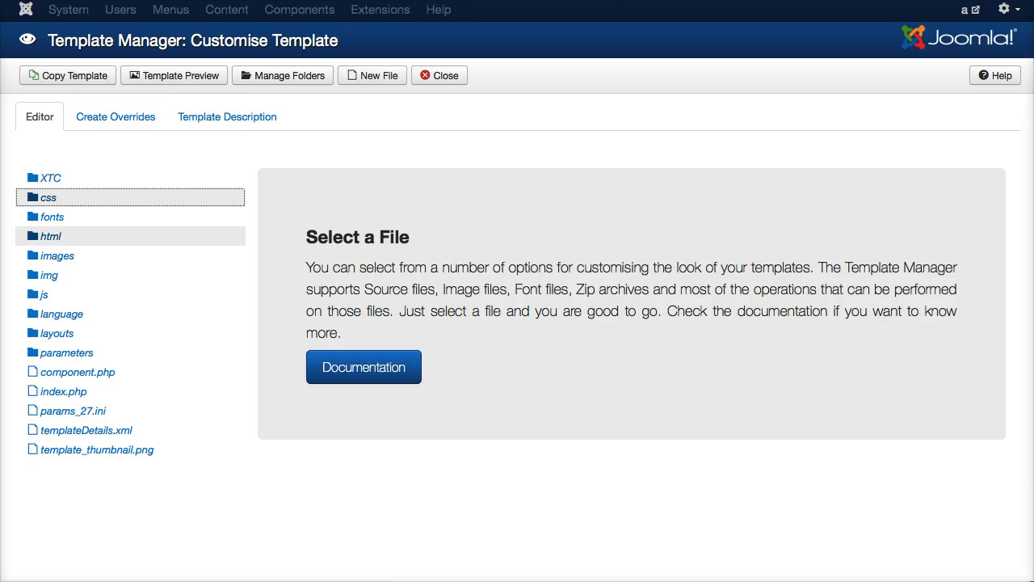
click(51, 236)
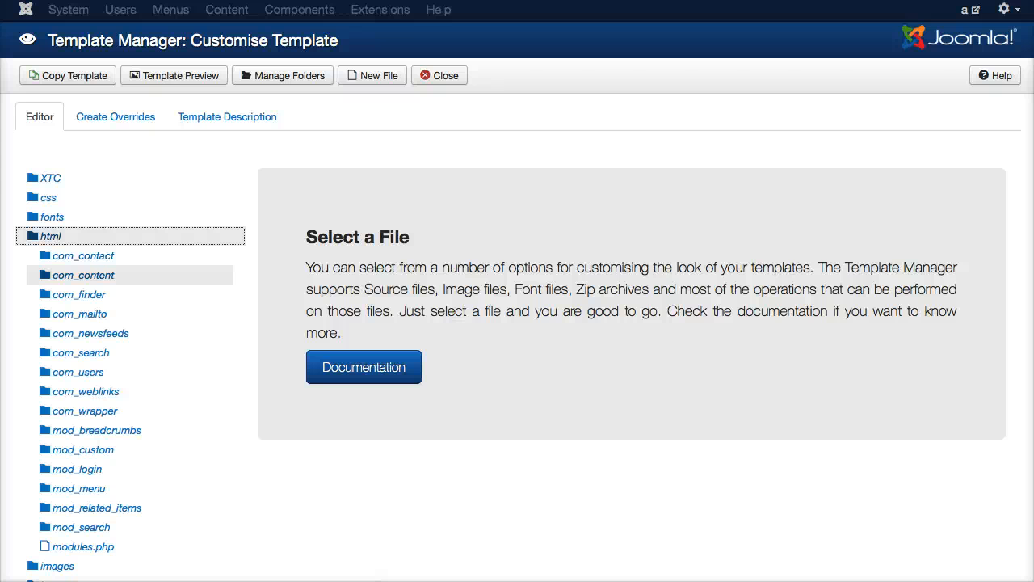
- Expand html/com_content to reveal its article and category override folders
click(83, 275)
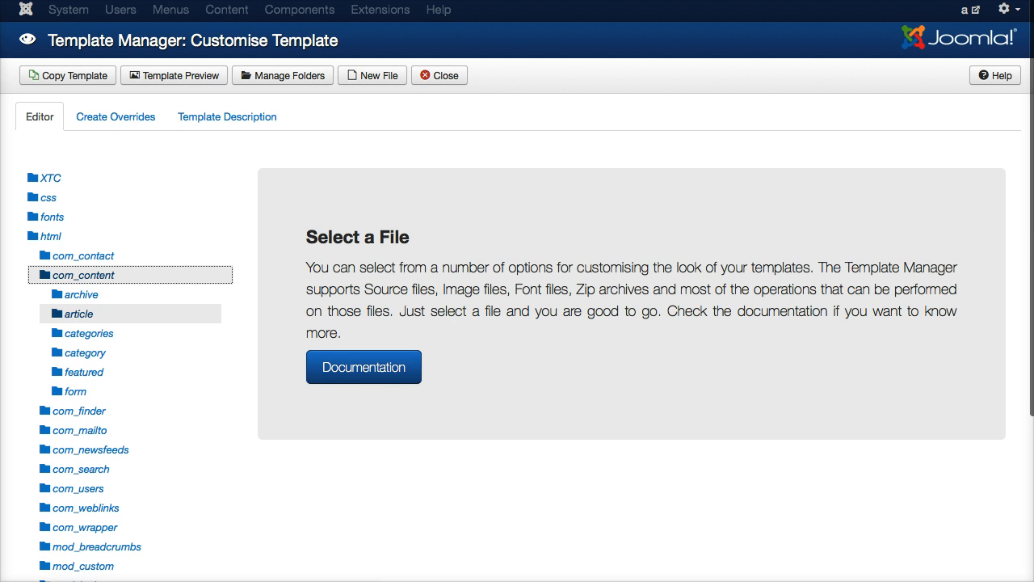
click(81, 314)
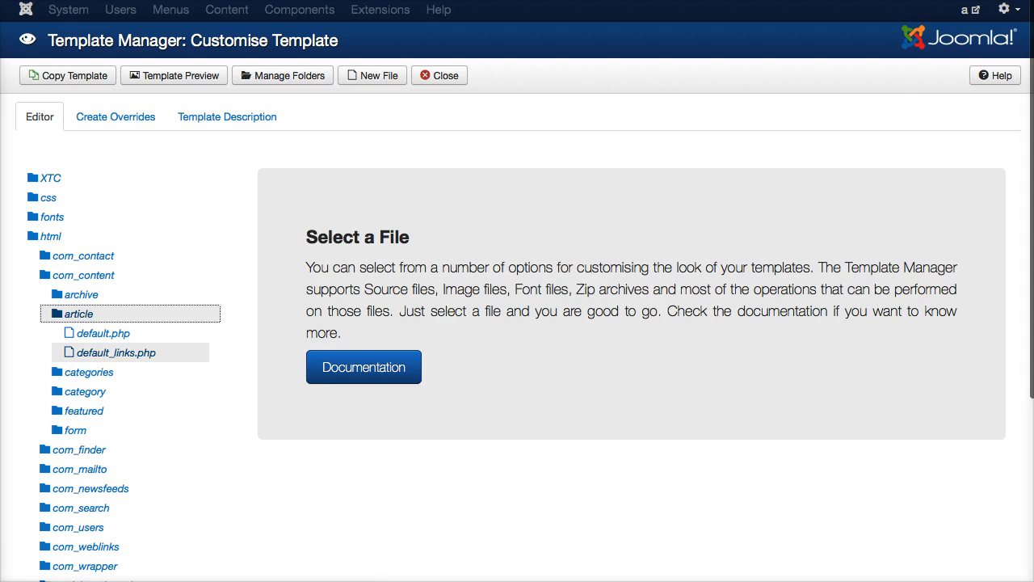
click(86, 391)
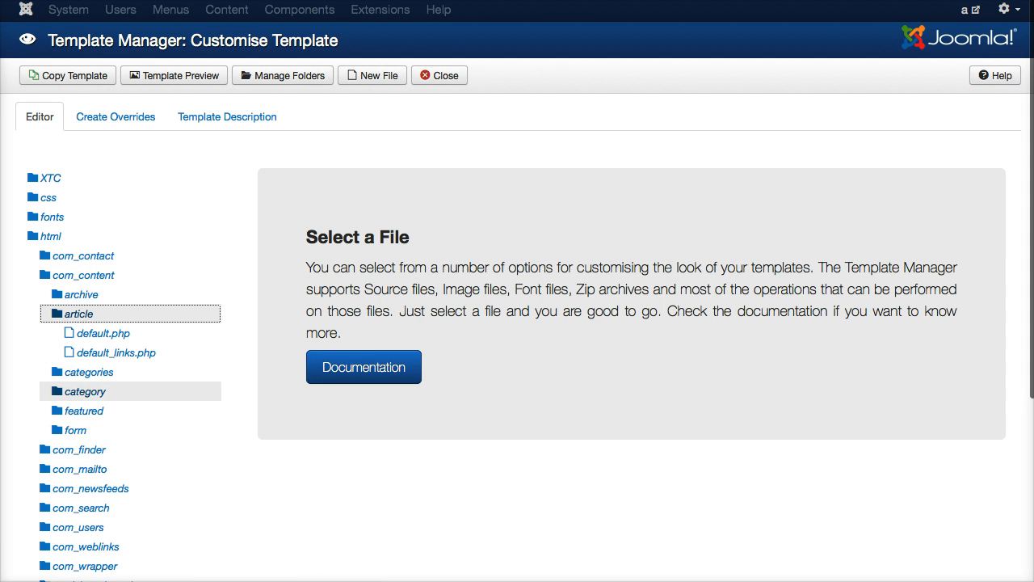
click(84, 391)
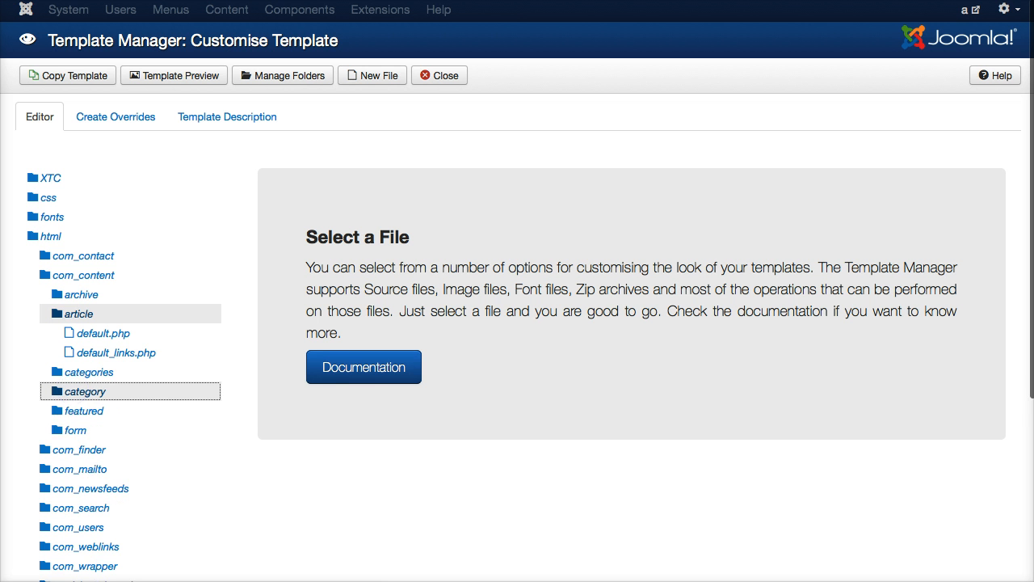
click(80, 313)
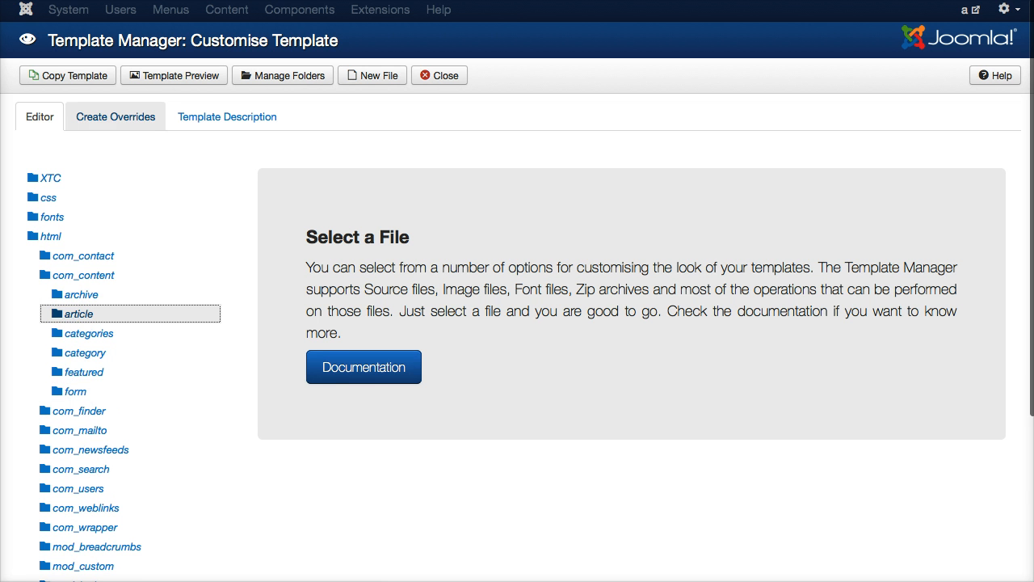
- Create a mod_banners override from the Create Overrides list and return to the editor
click(115, 116)
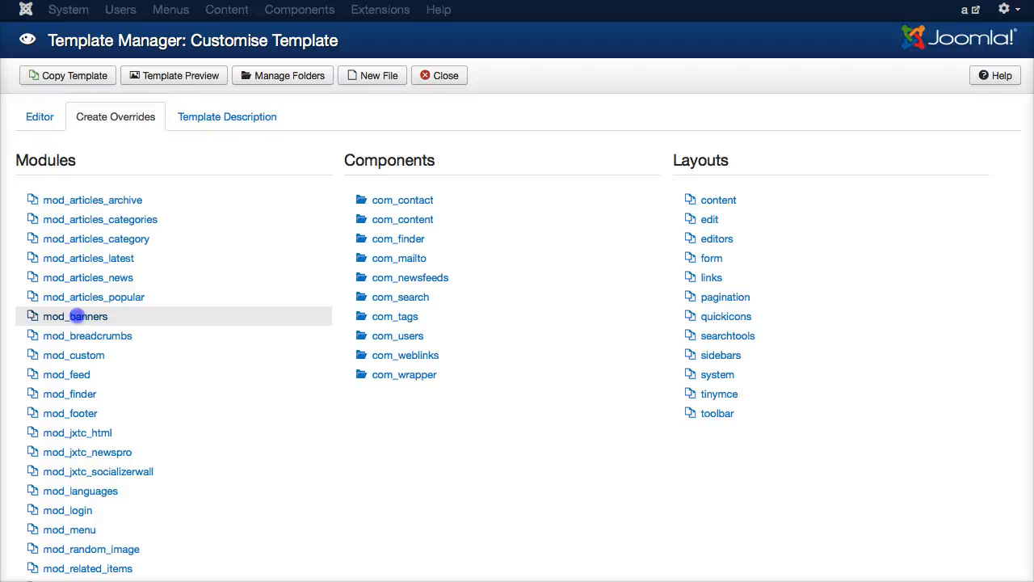
click(75, 315)
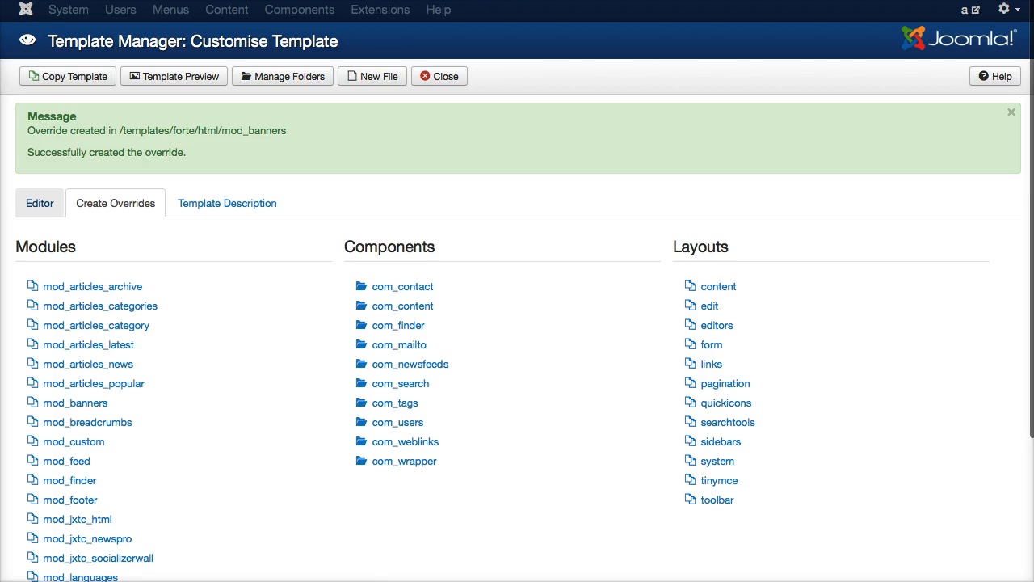
click(38, 203)
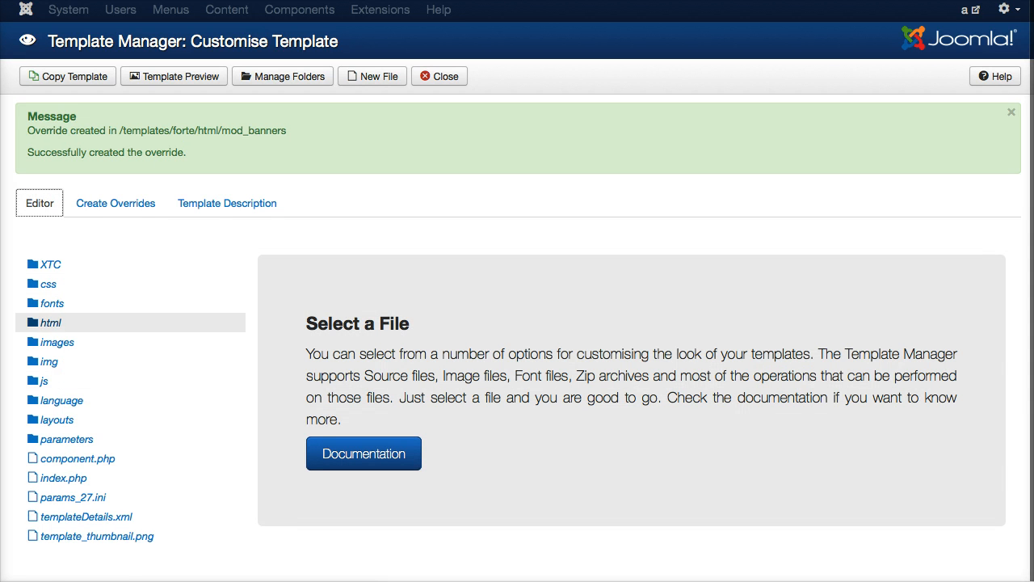
- Load html/mod_banners/default.php in the code editor and look through its banner markup
click(51, 322)
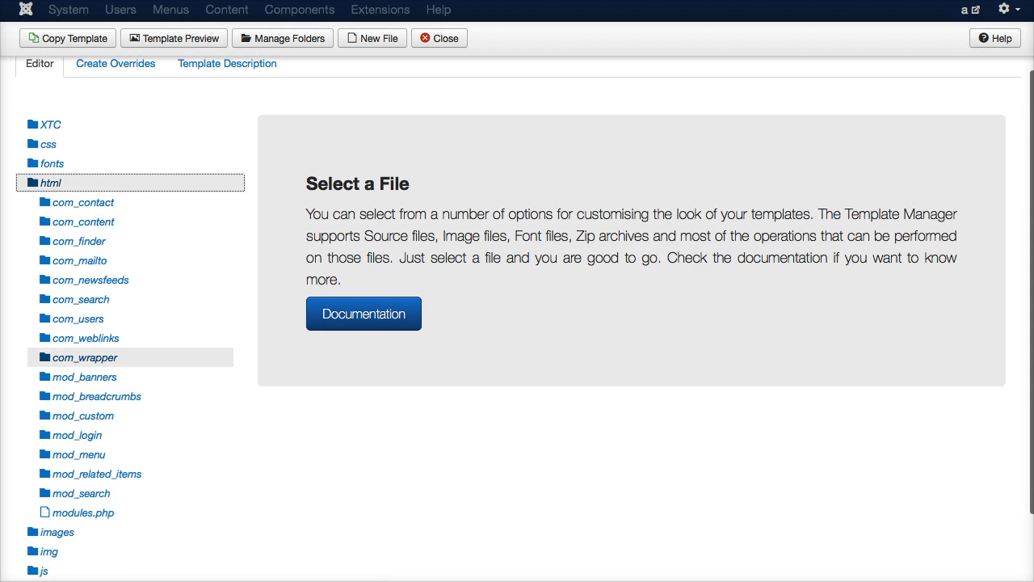
click(84, 376)
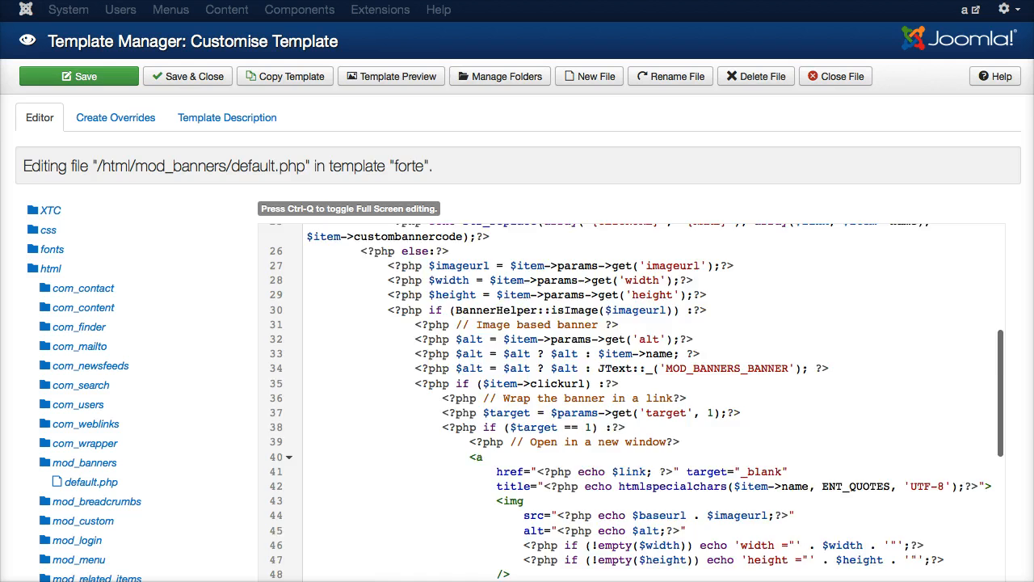
scroll(down, 3)
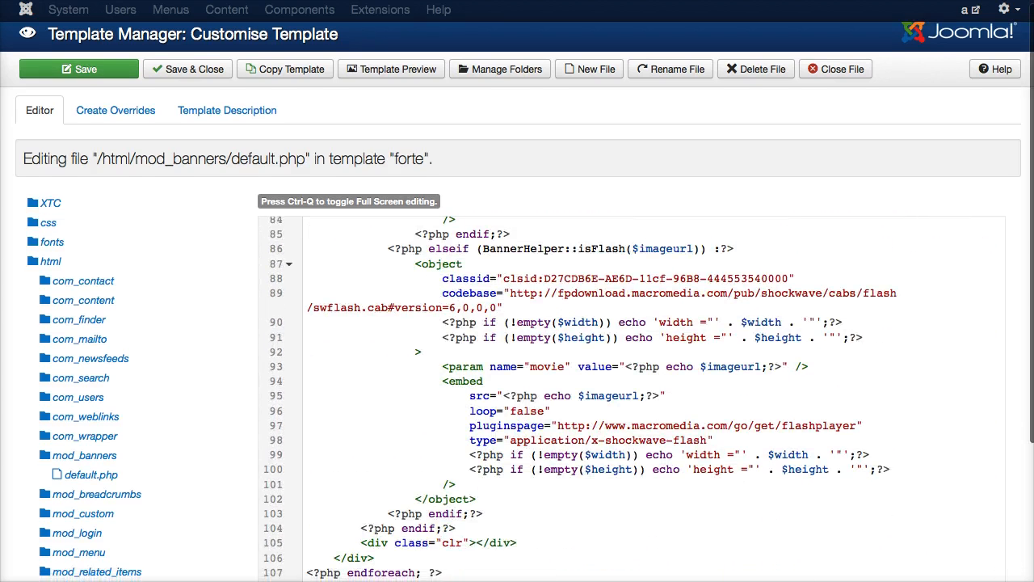
scroll(up, 3)
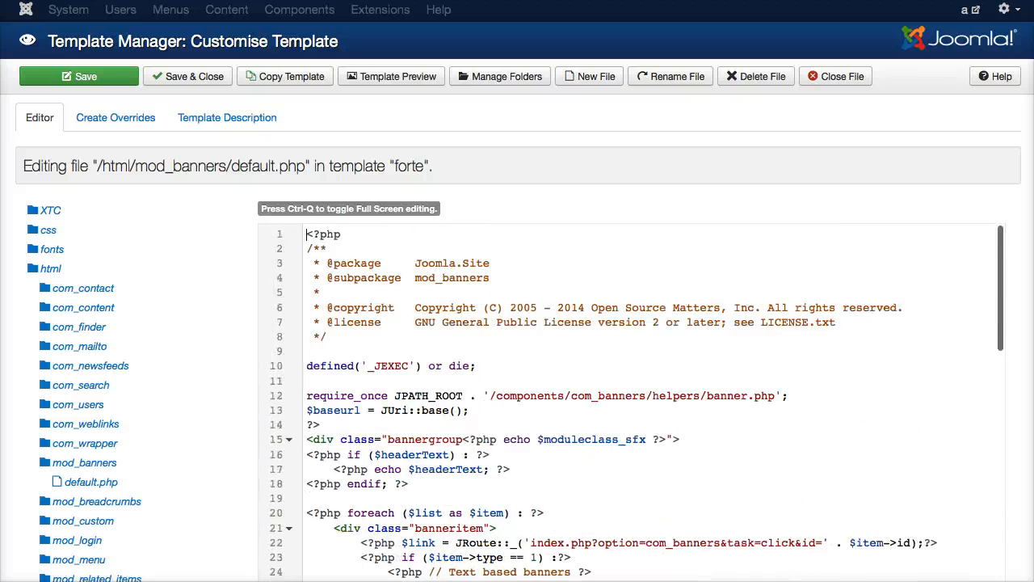
scroll(down, 3)
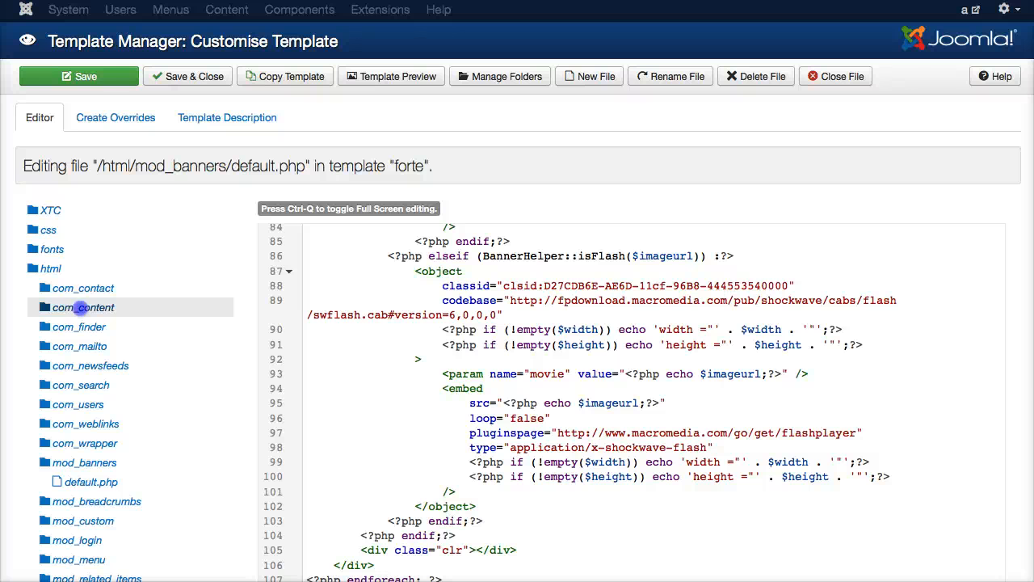
- Expand com_content, article and category to list overrides such as blog_item.php
click(82, 307)
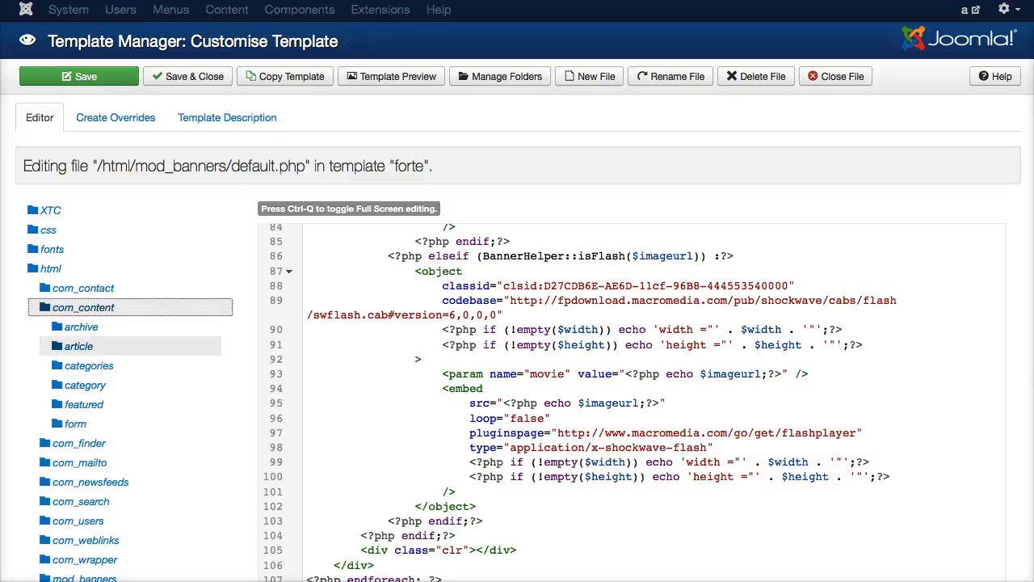
click(78, 346)
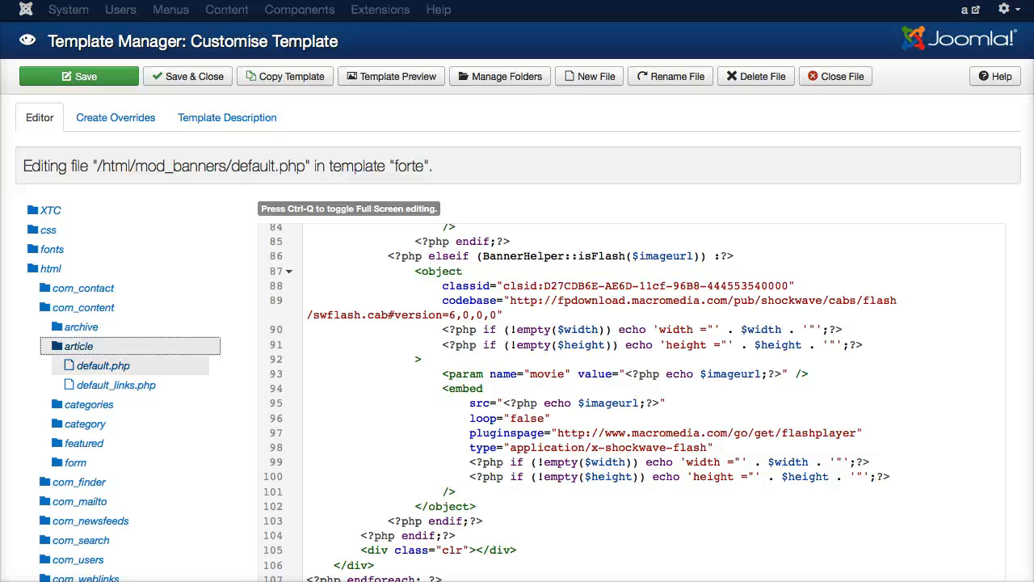
click(84, 423)
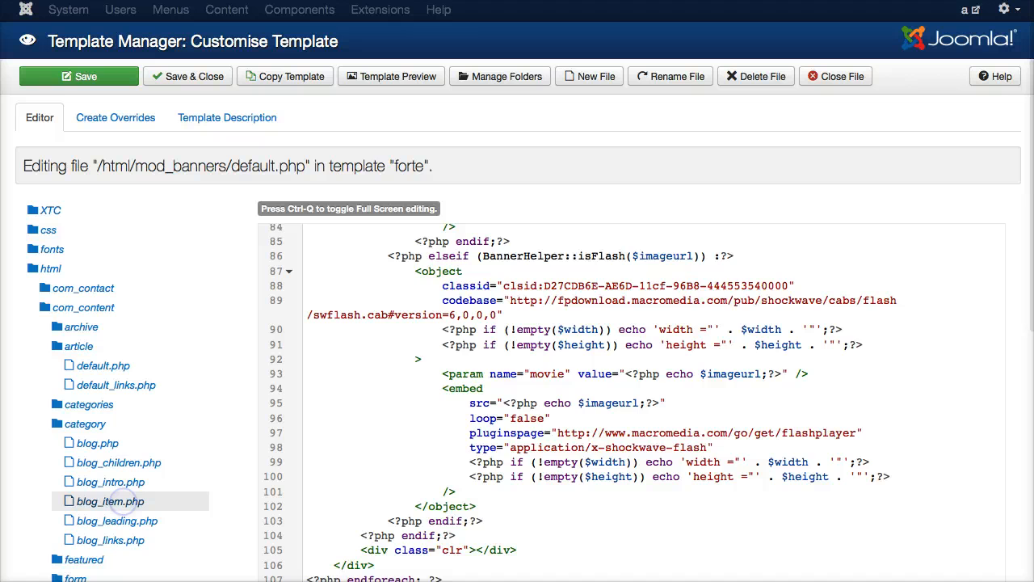
click(107, 501)
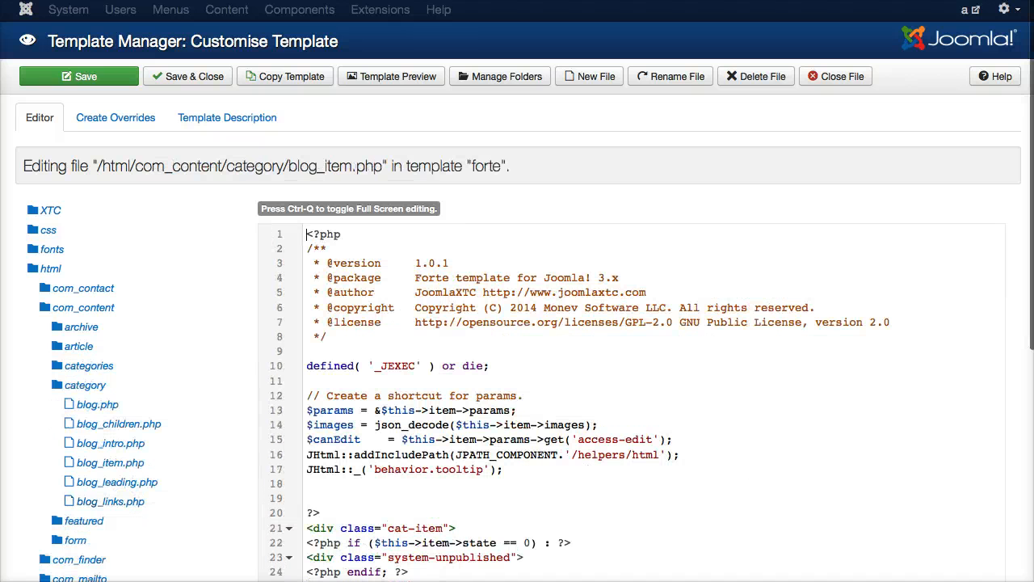
click(391, 76)
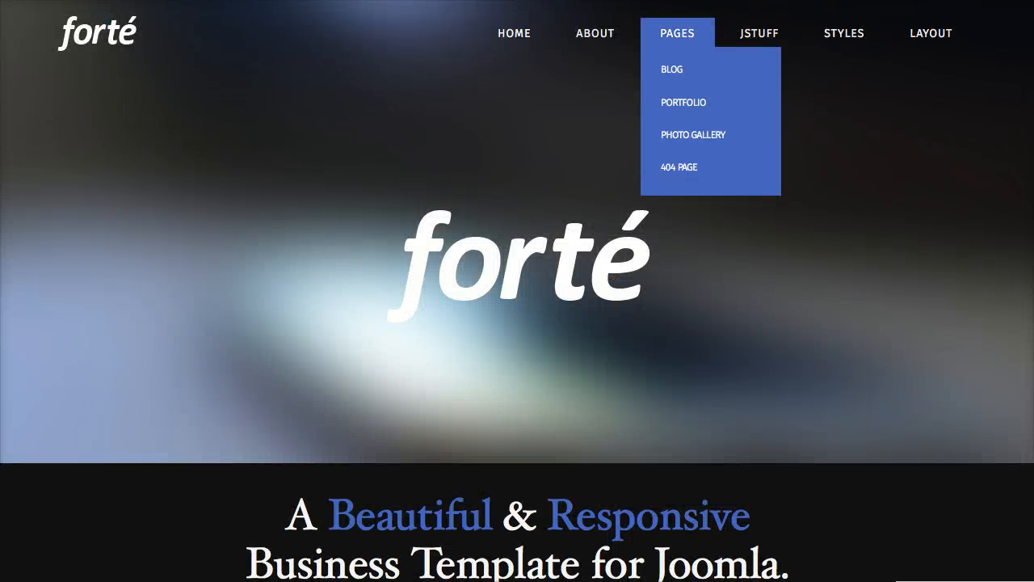
click(673, 67)
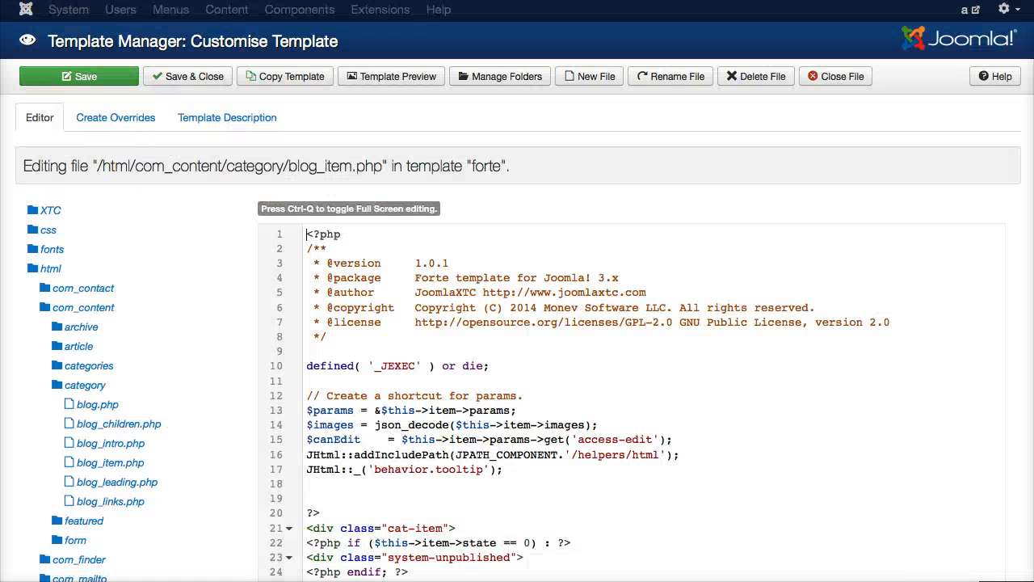
- Remove the <a href=...> line inside the ImageWrapper div of blog_item.php and save
click(110, 462)
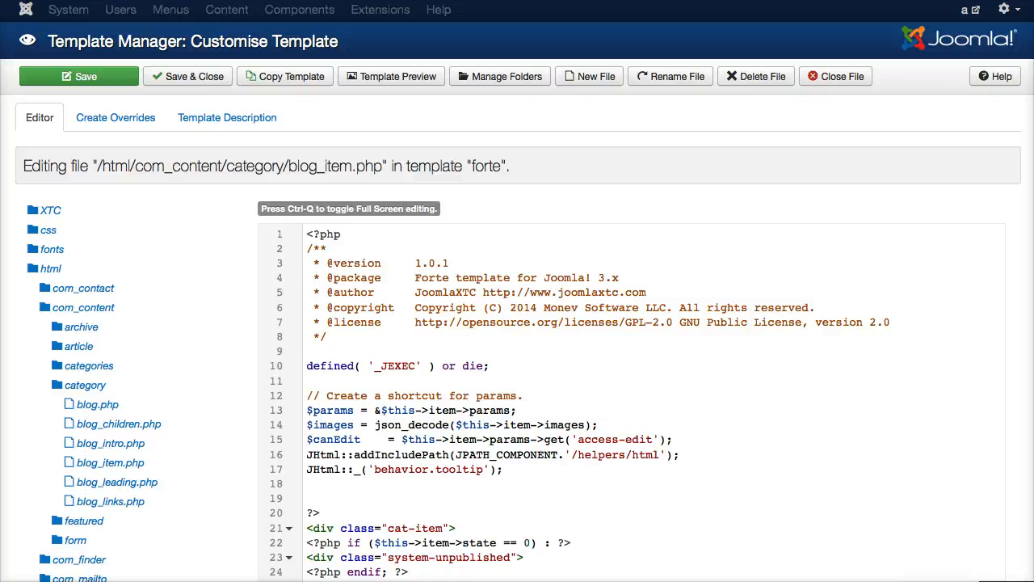
scroll(down, 3)
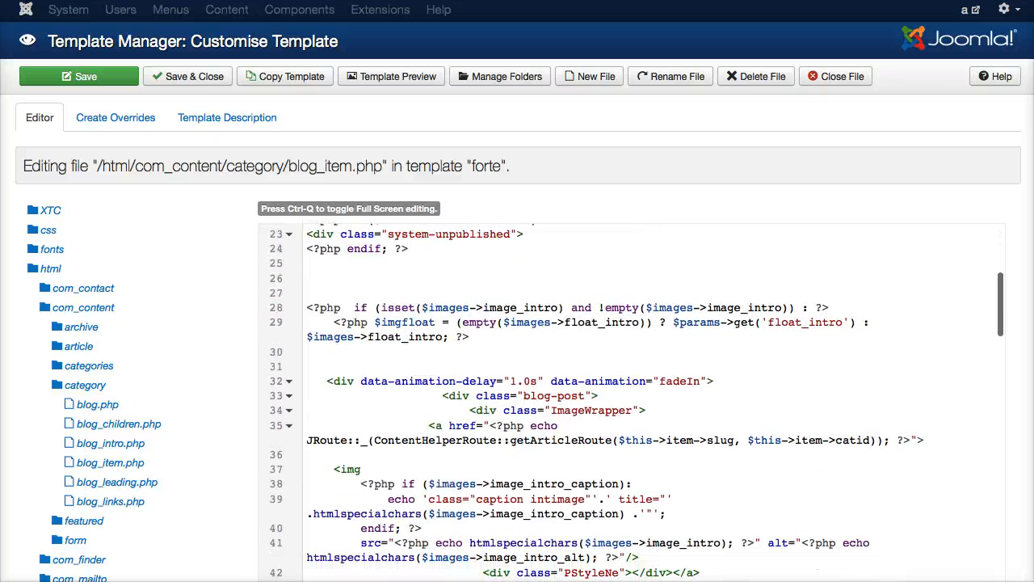
scroll(down, 3)
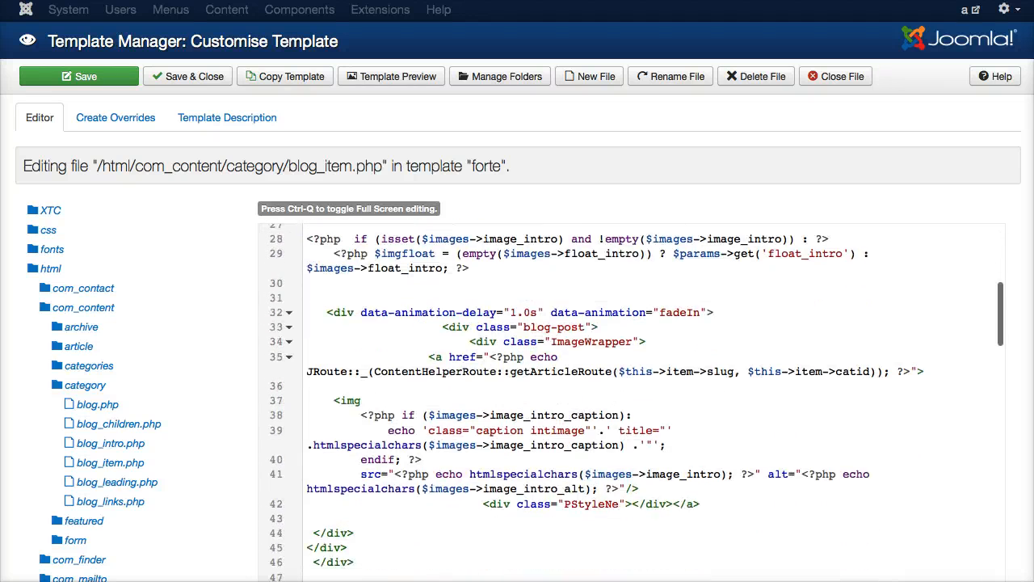
scroll(down, 3)
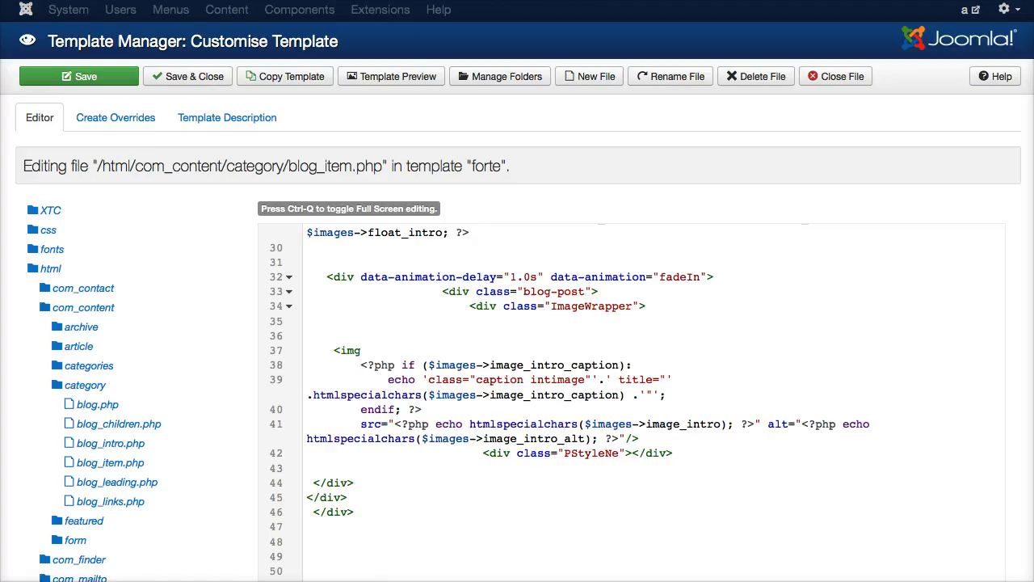
click(391, 76)
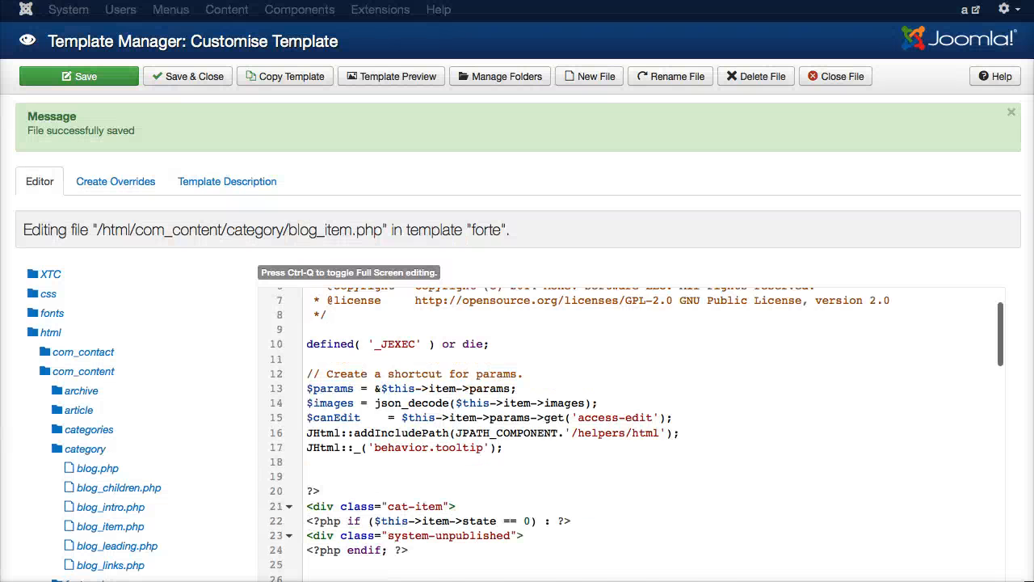
- Restore the <a href> line under ImageWrapper and add the closing </a> after the PStyleNe div
scroll(down, 3)
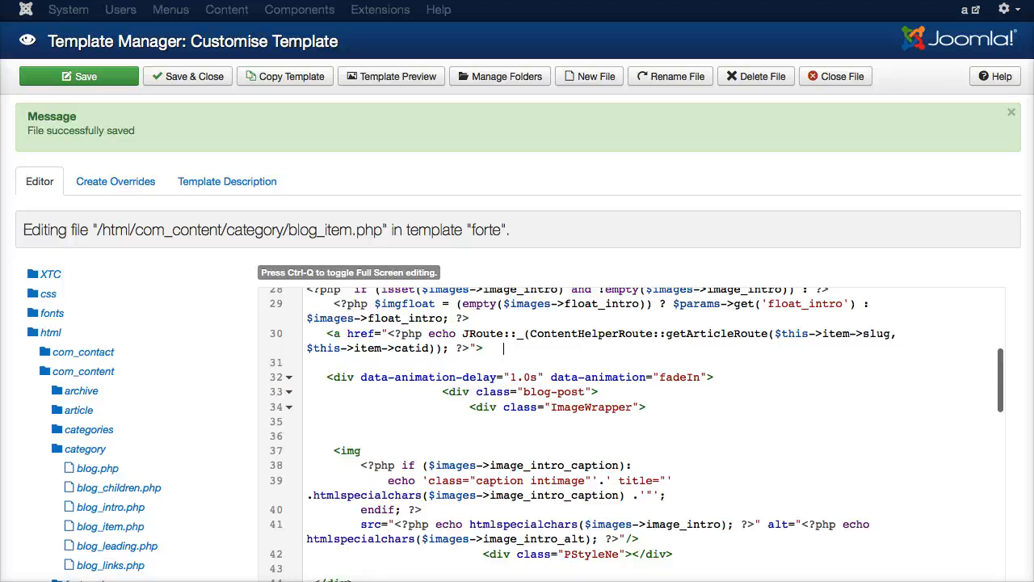
scroll(down, 3)
text(<)
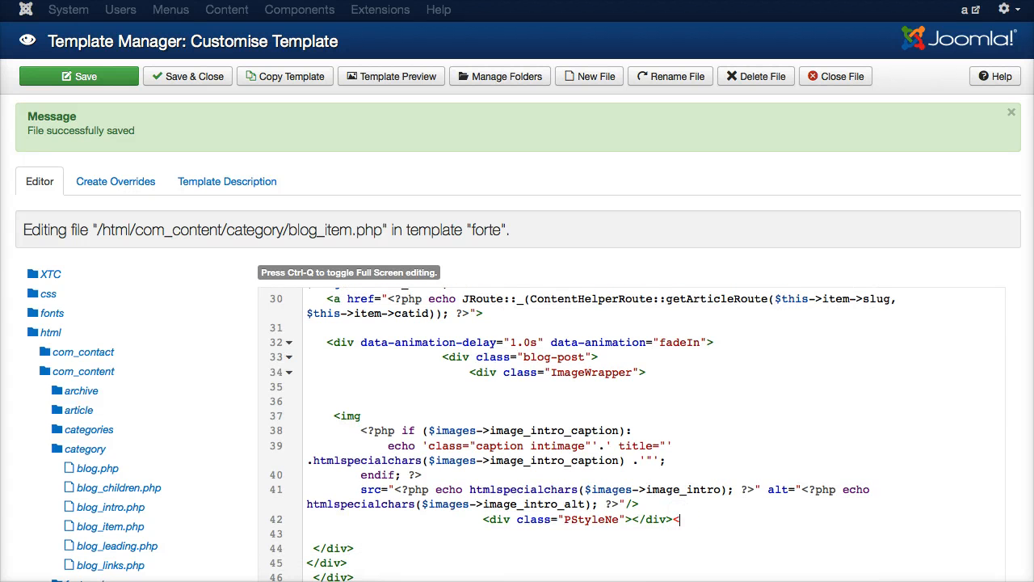
text(/di)
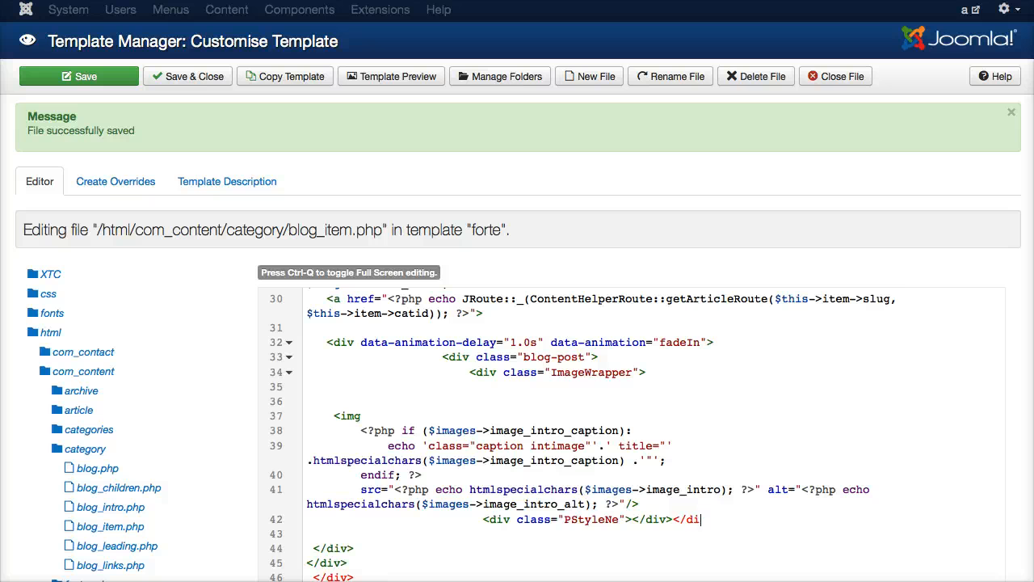
text(</a>)
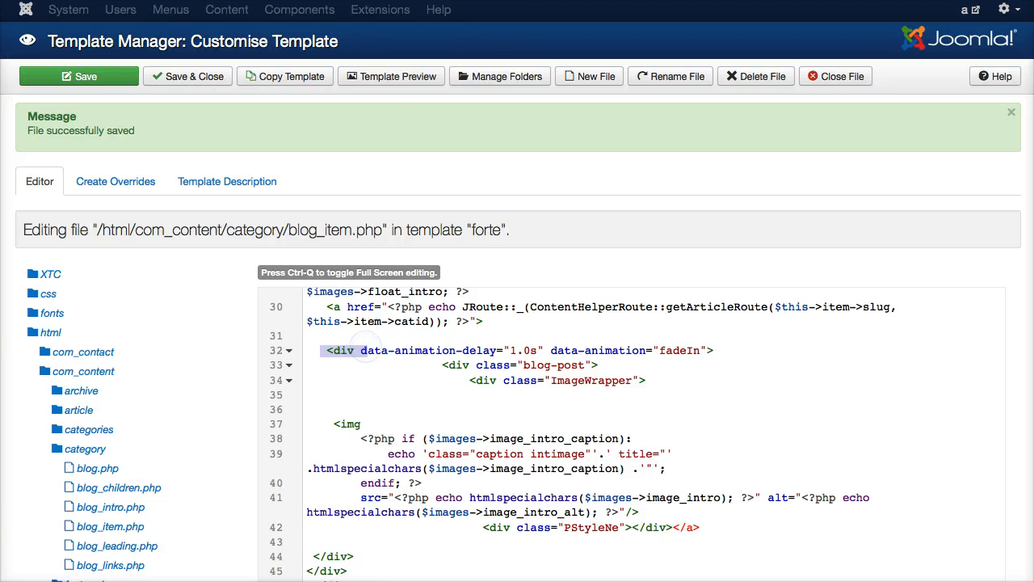
scroll(up, 3)
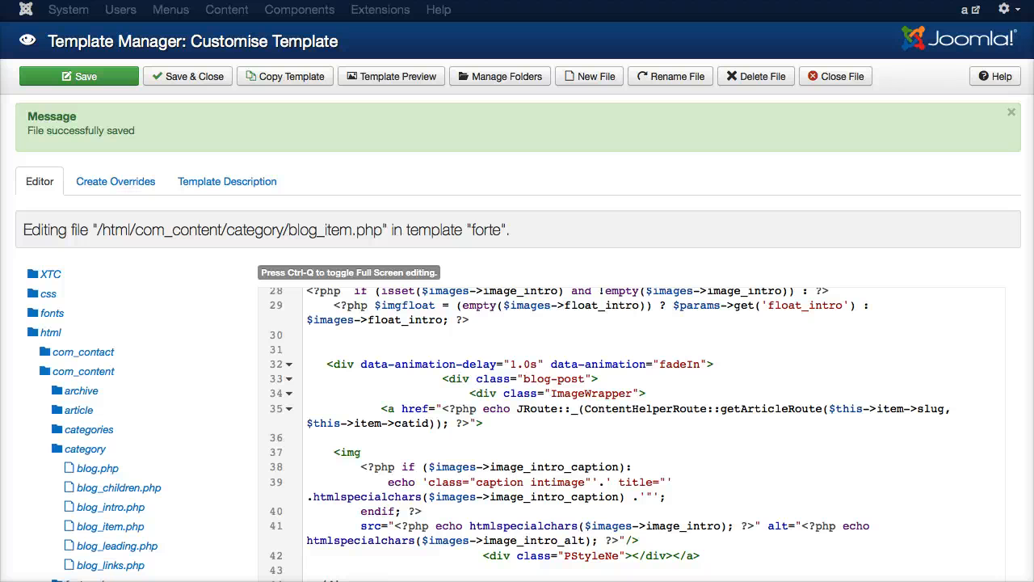
click(501, 423)
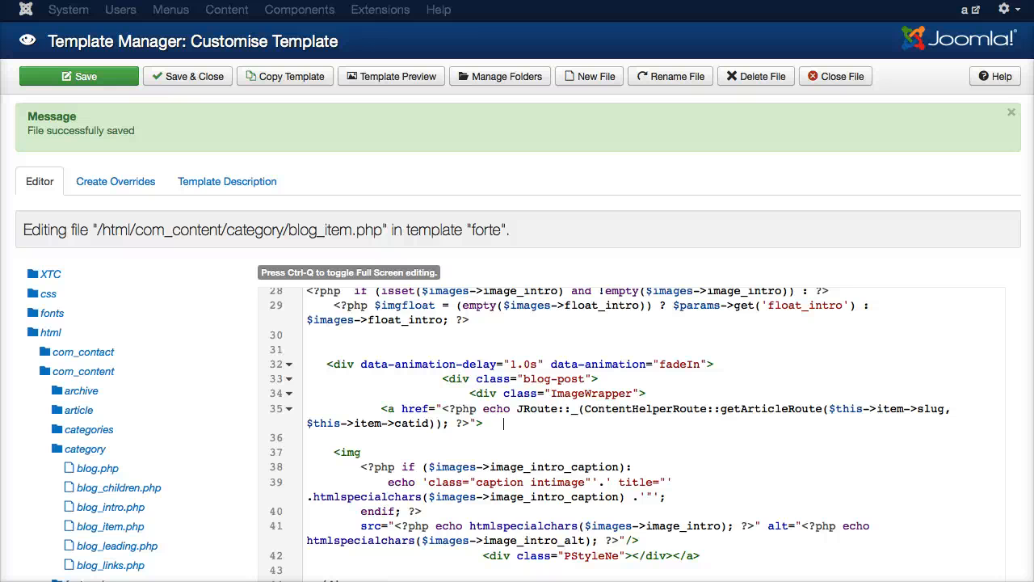
- Switch to the live Forte blog page to view the posts with image overlays
scroll(down, 3)
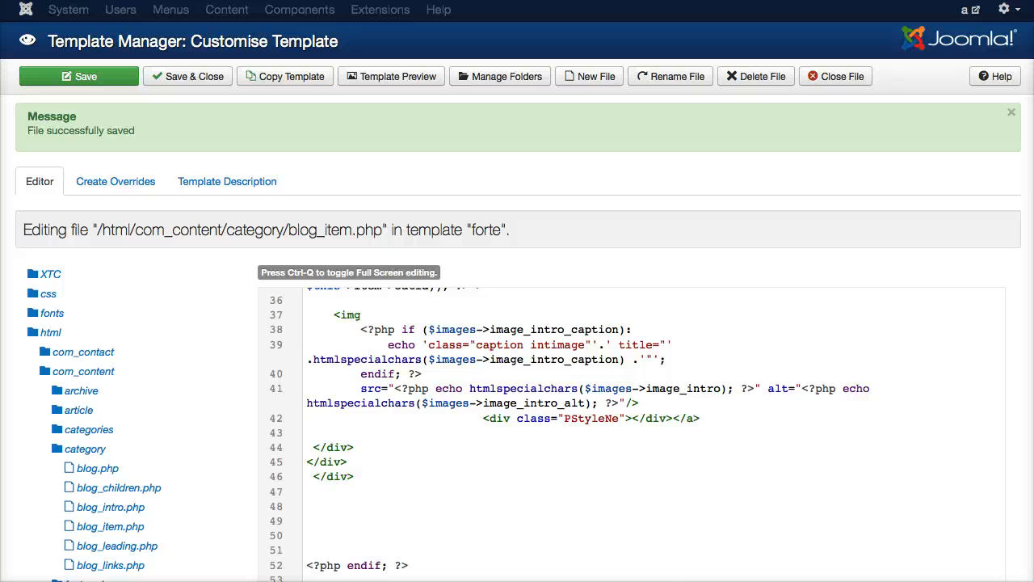
click(392, 76)
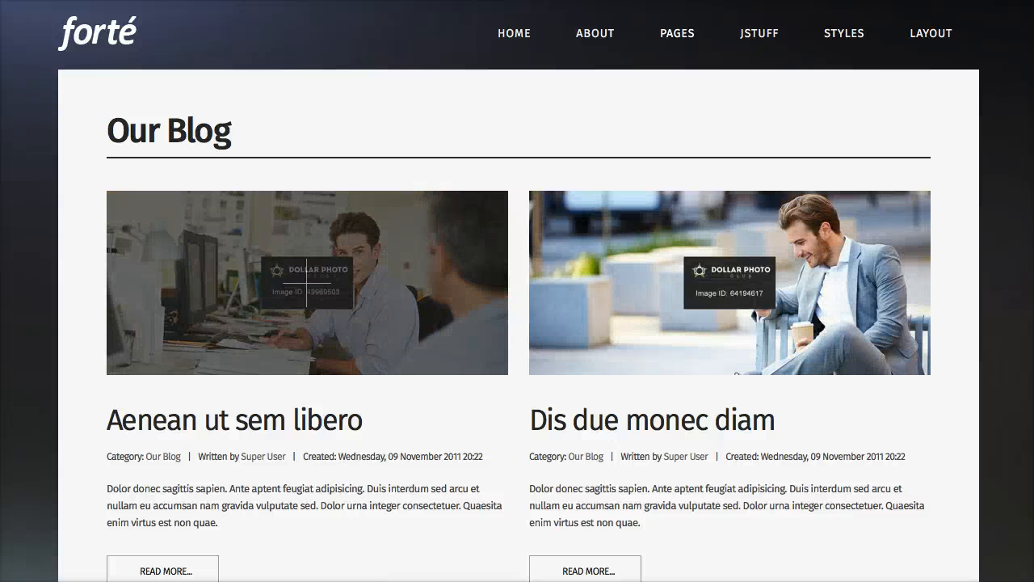
- Inspect the first blog image's markup with the browser's Inspect Element
click(931, 33)
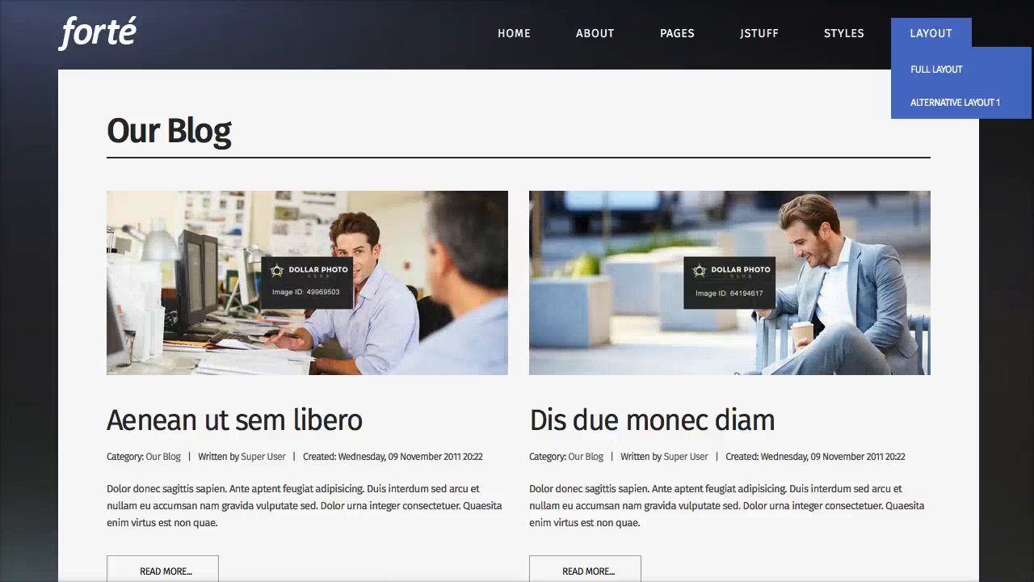
right_click(307, 283)
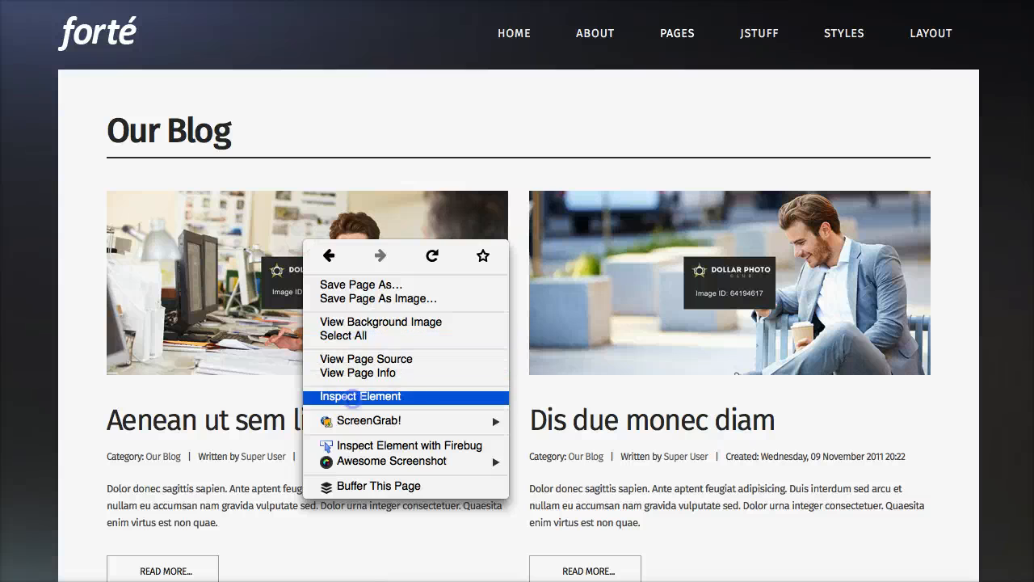
click(359, 396)
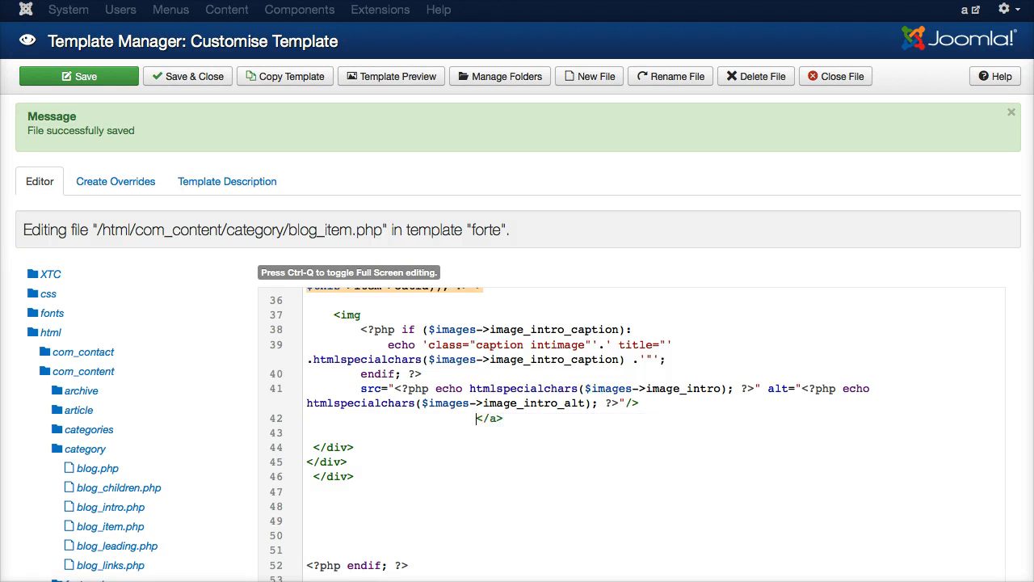
- Save without the overlay, then retype the PStyleNe div before </a> on line 42
click(503, 419)
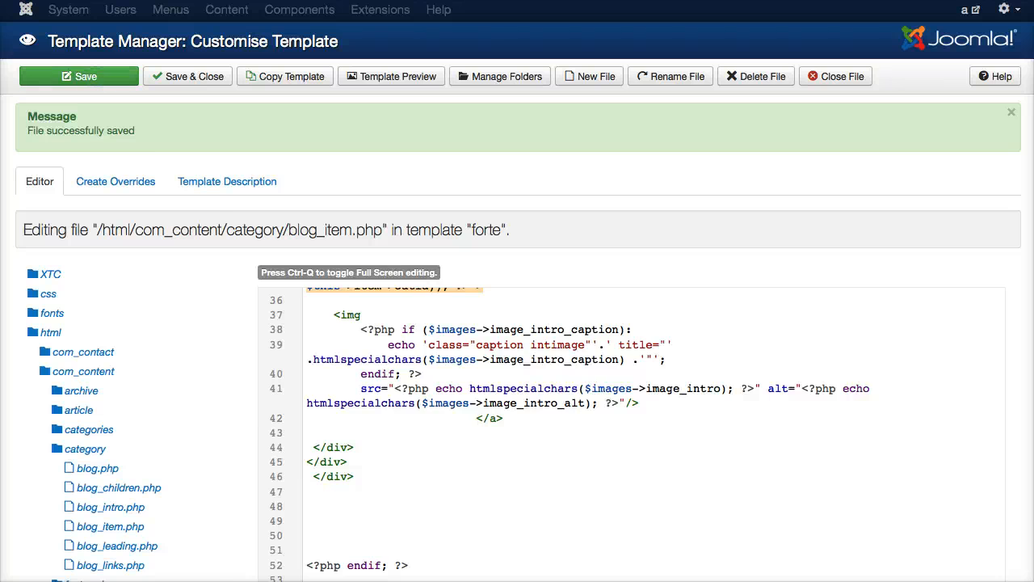
click(391, 76)
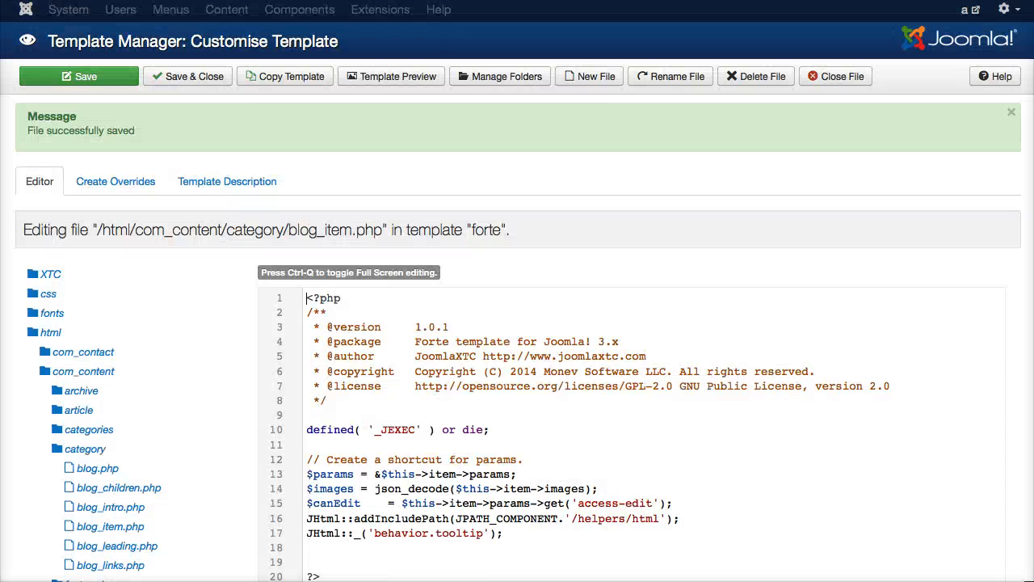
scroll(down, 3)
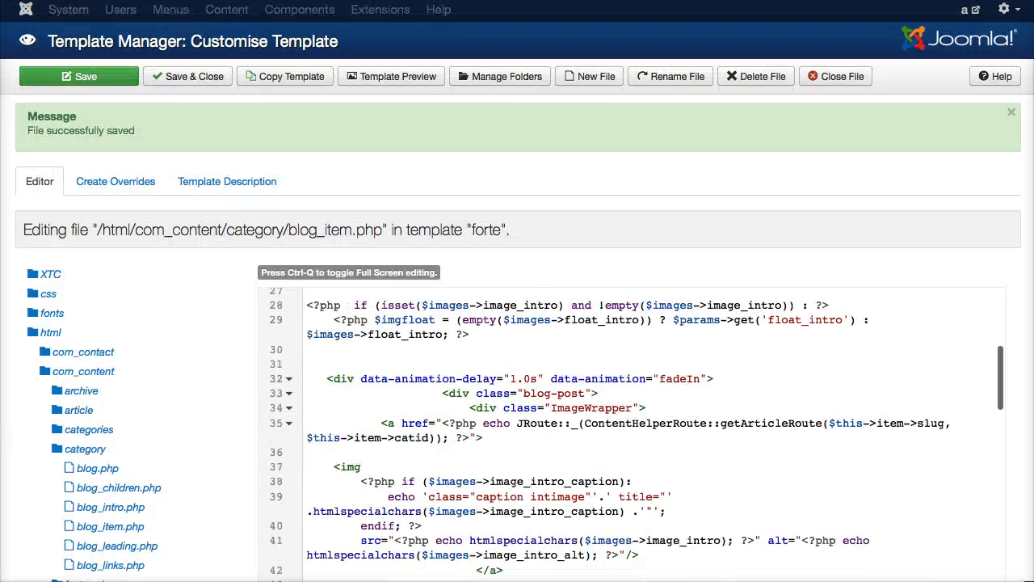
scroll(down, 3)
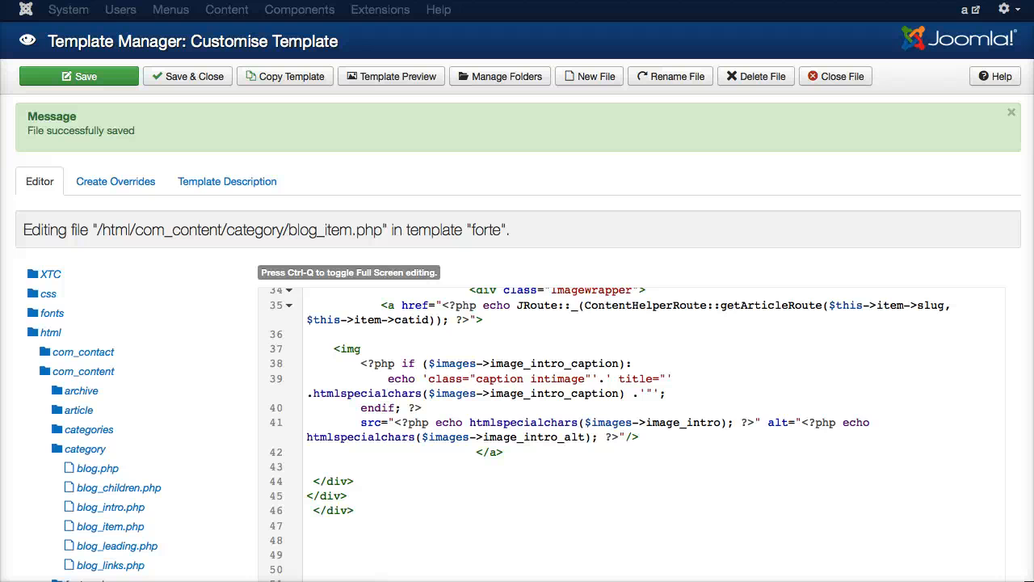
scroll(down, 3)
text(<div class="PStyleNe"></div> )
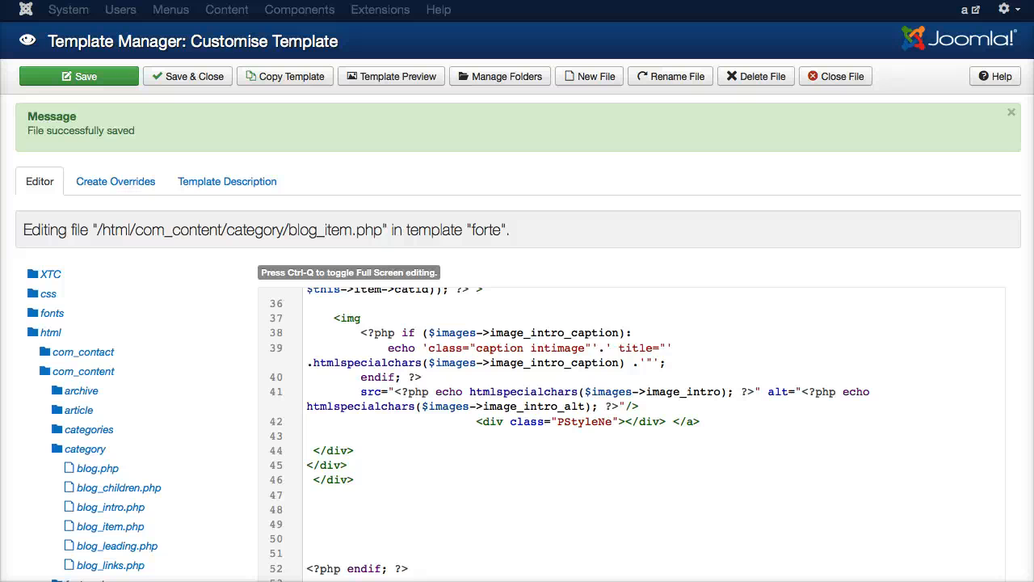
click(666, 421)
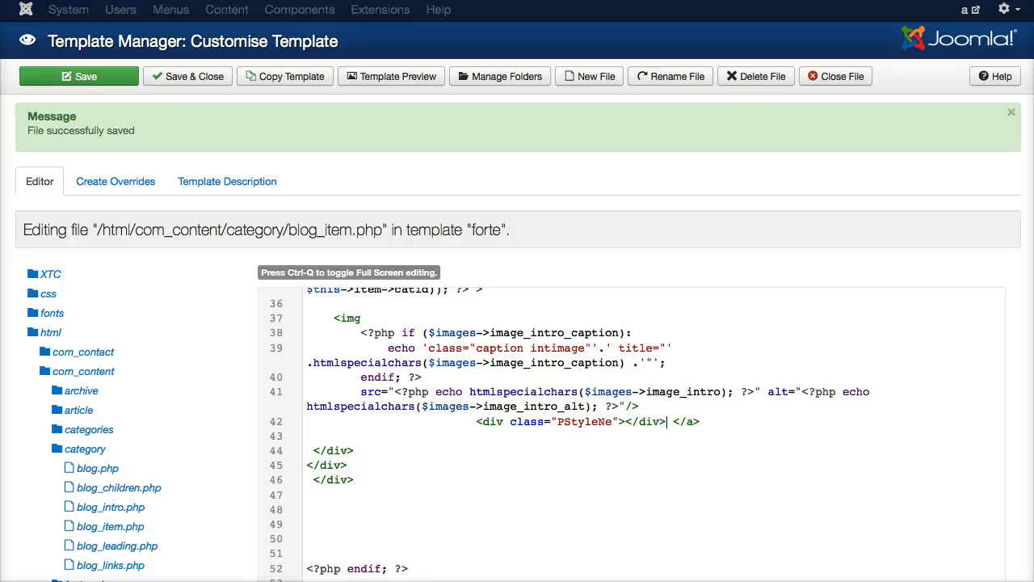